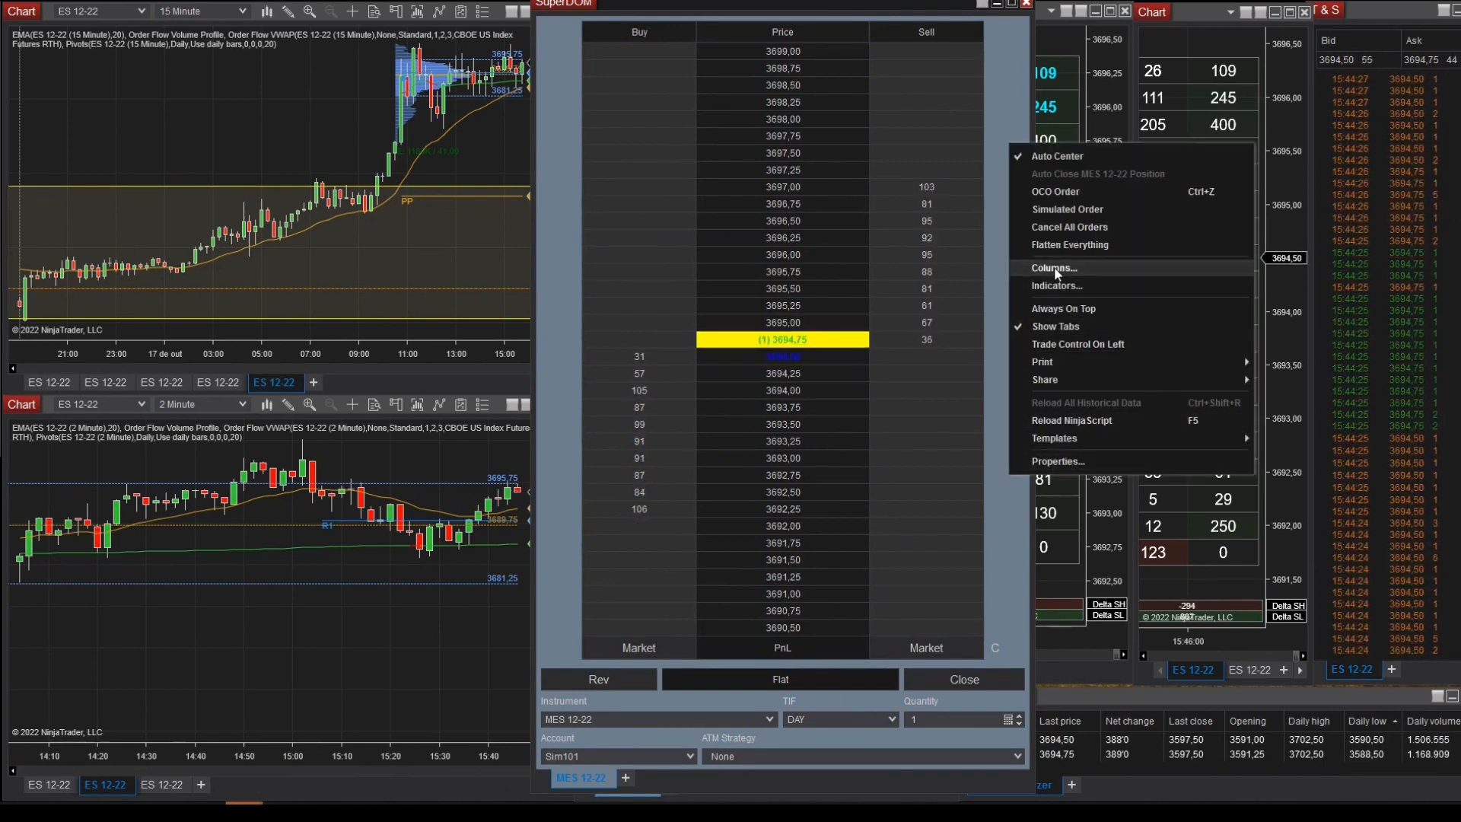
# Add a Volume column to the SuperDOM from the Columns settings
pyautogui.click(1053, 267)
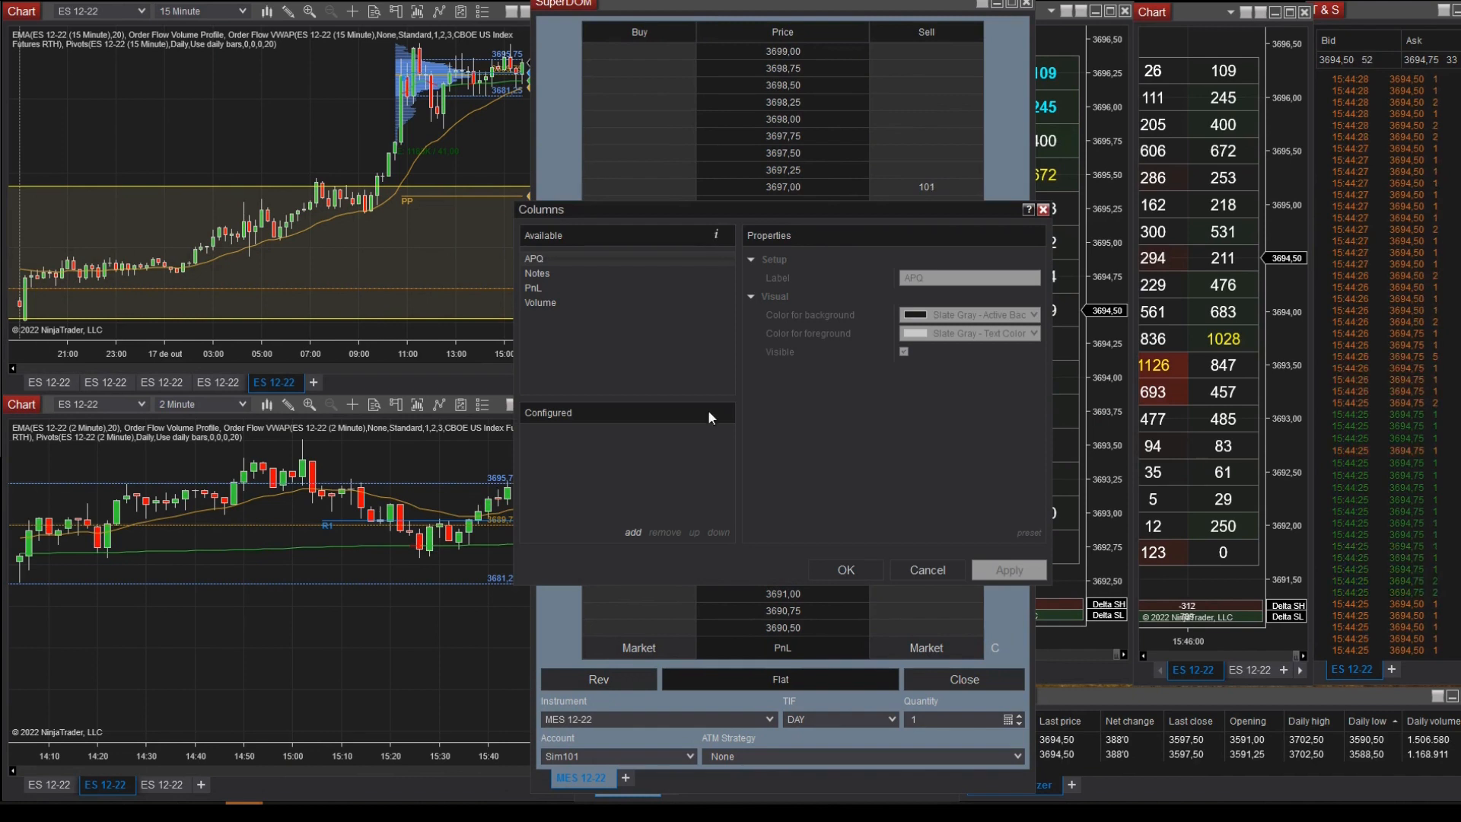
pyautogui.click(540, 301)
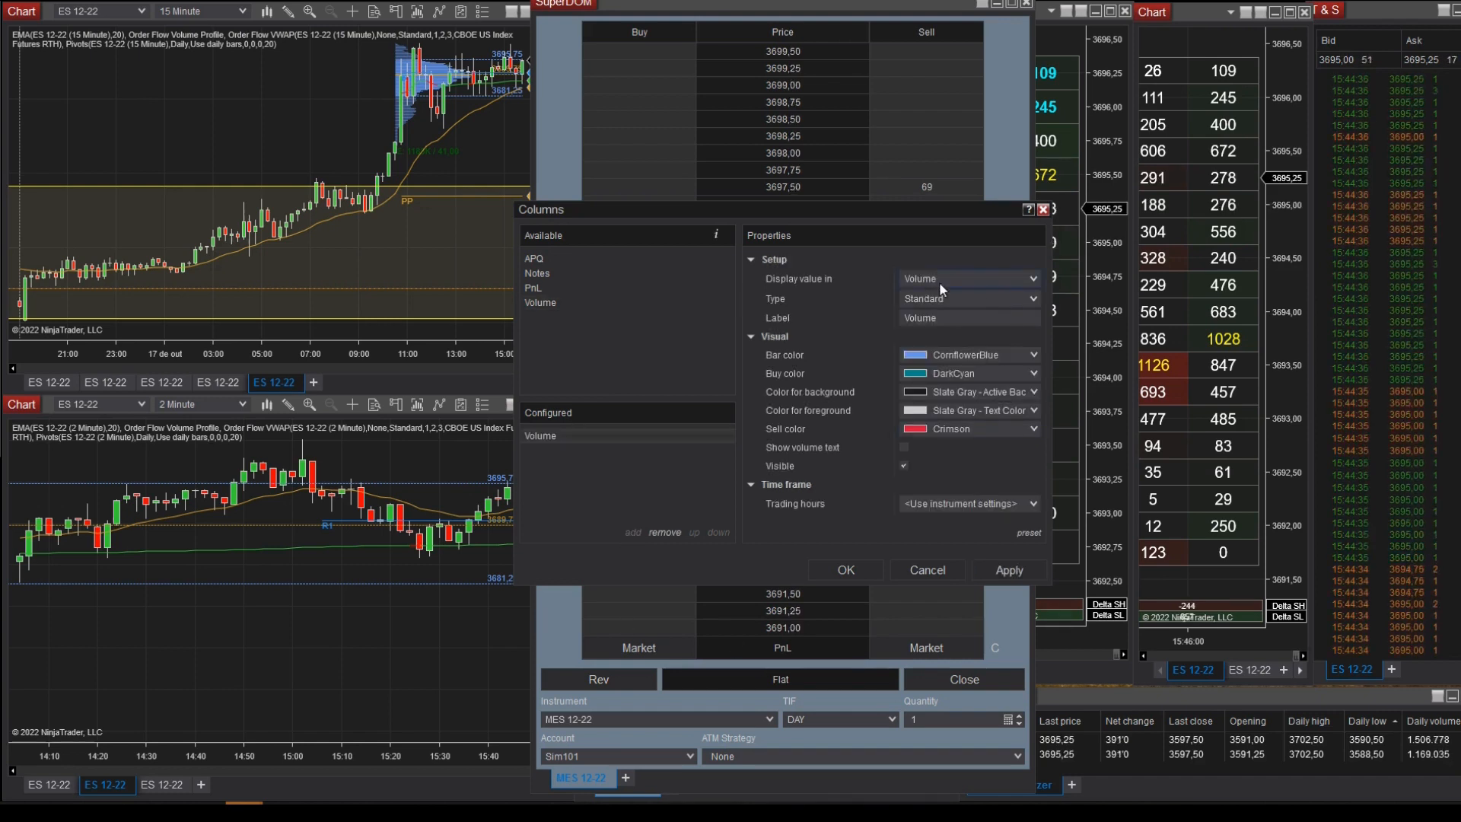
# Display the Volume column's values as Volume, apply, and set its type to BuySell
pyautogui.click(970, 277)
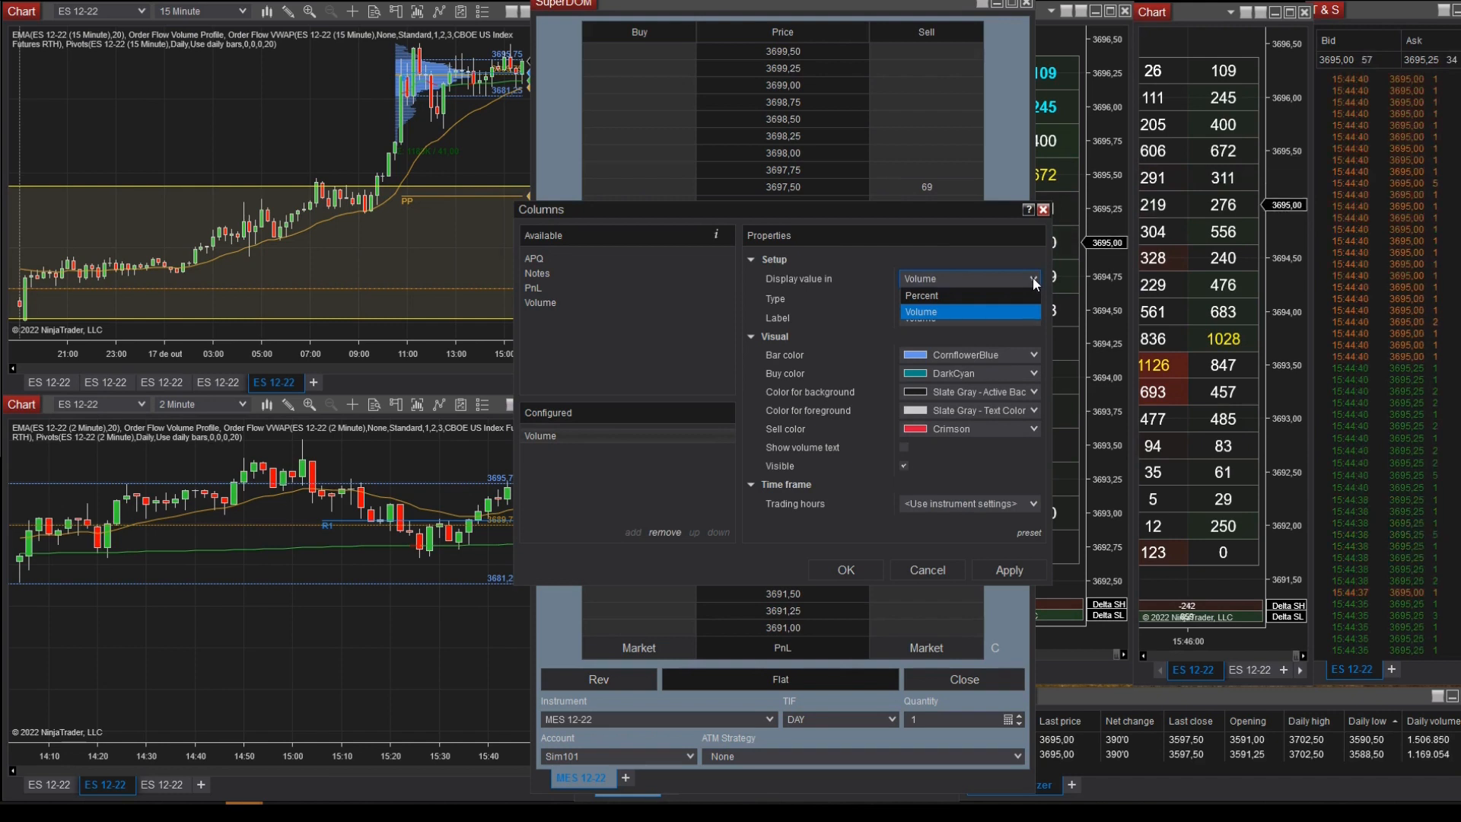
pyautogui.click(919, 311)
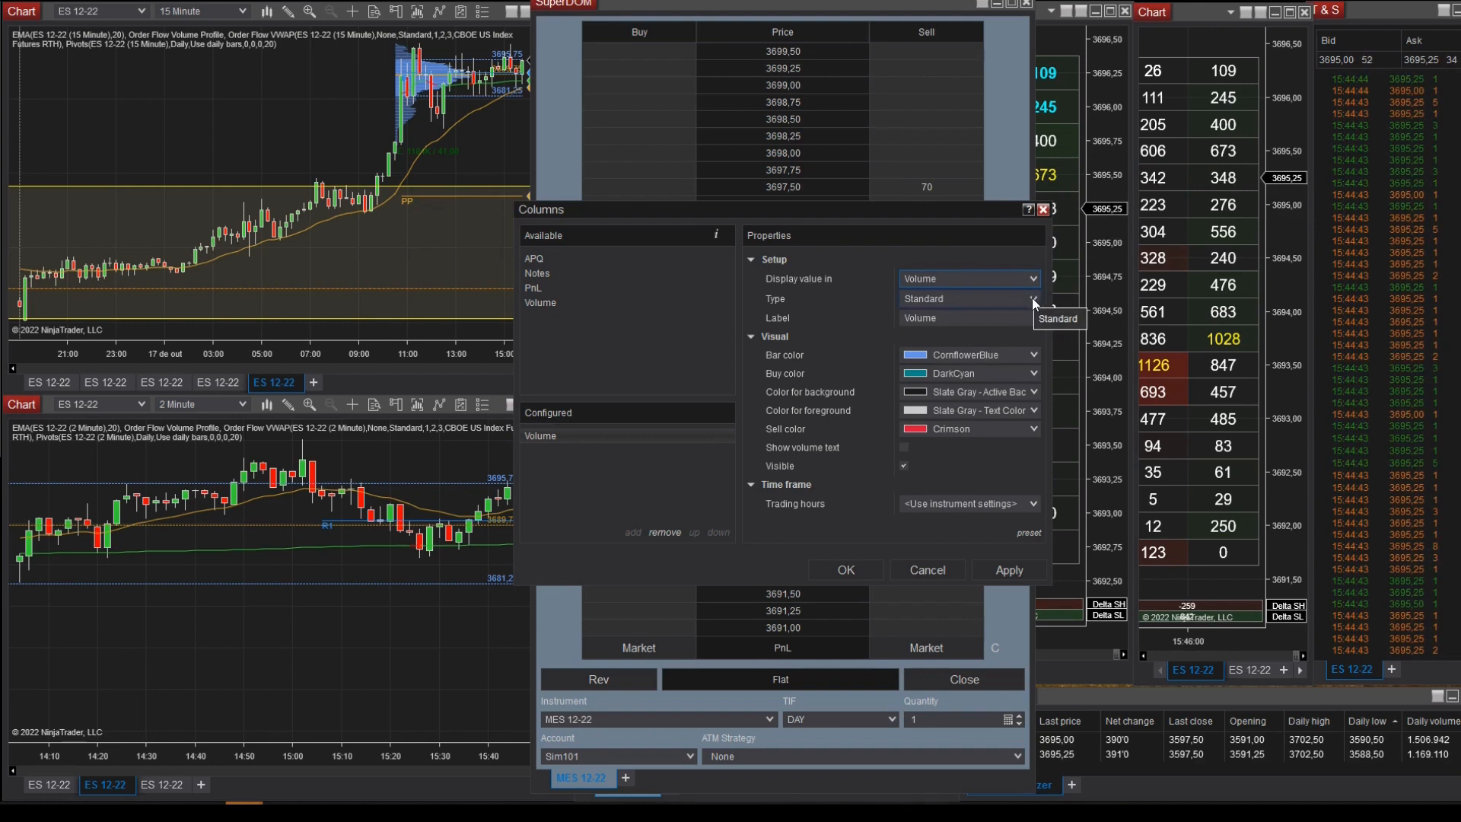
pyautogui.click(1007, 569)
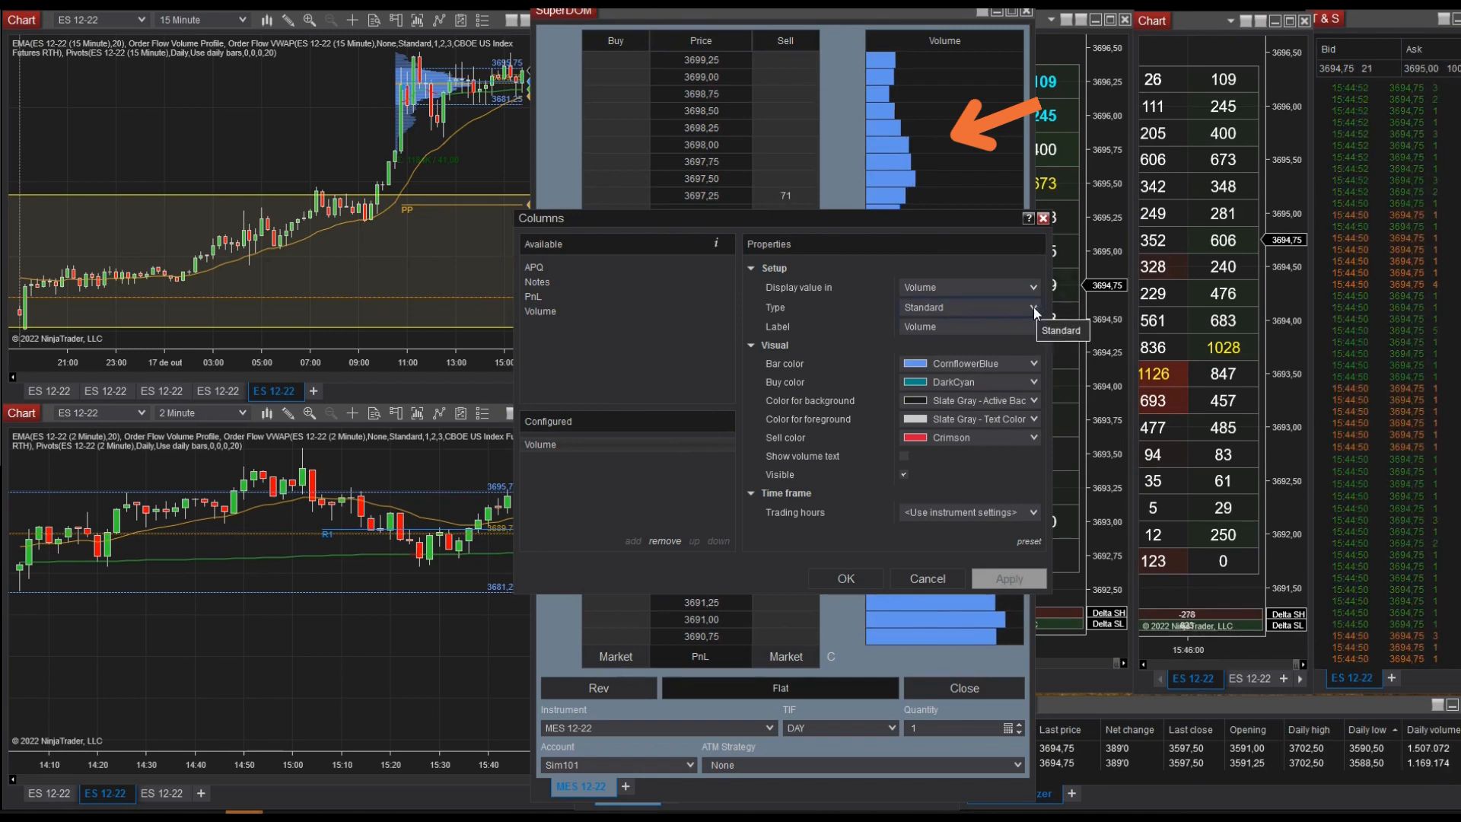
pyautogui.click(1031, 307)
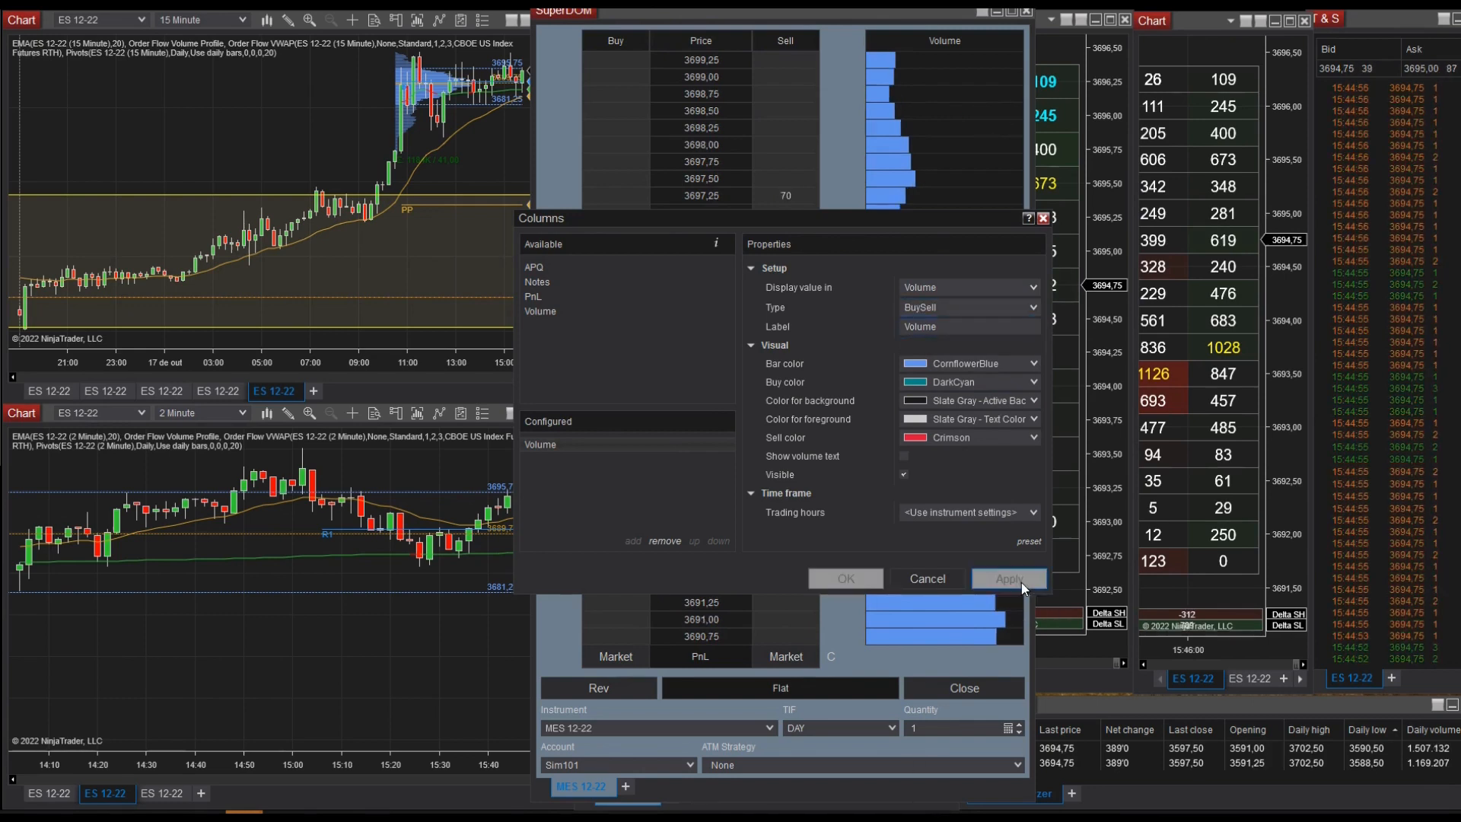
# Apply the BuySell type and turn on Show volume text for the bars
pyautogui.click(1008, 578)
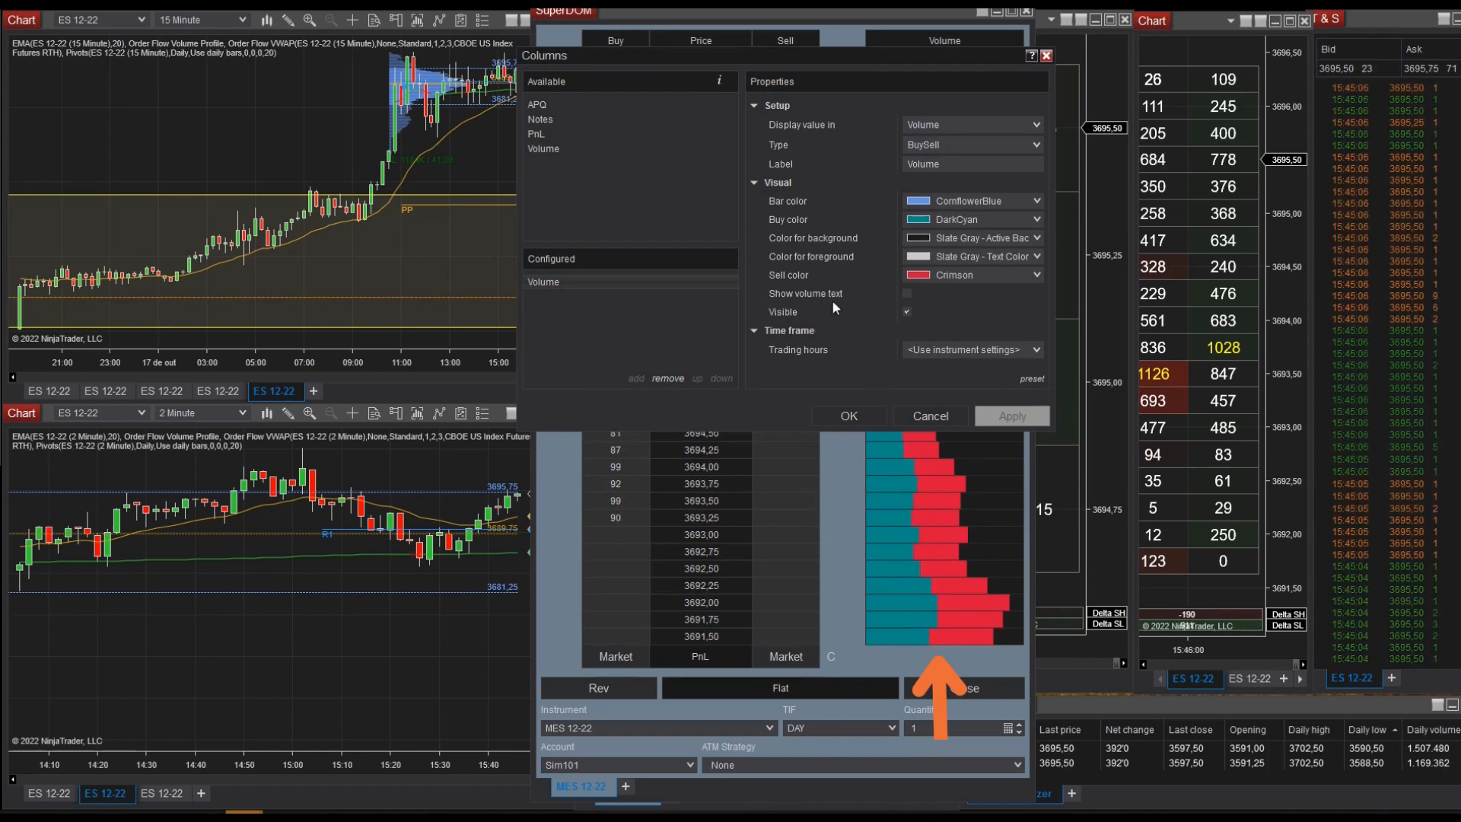
pyautogui.click(903, 294)
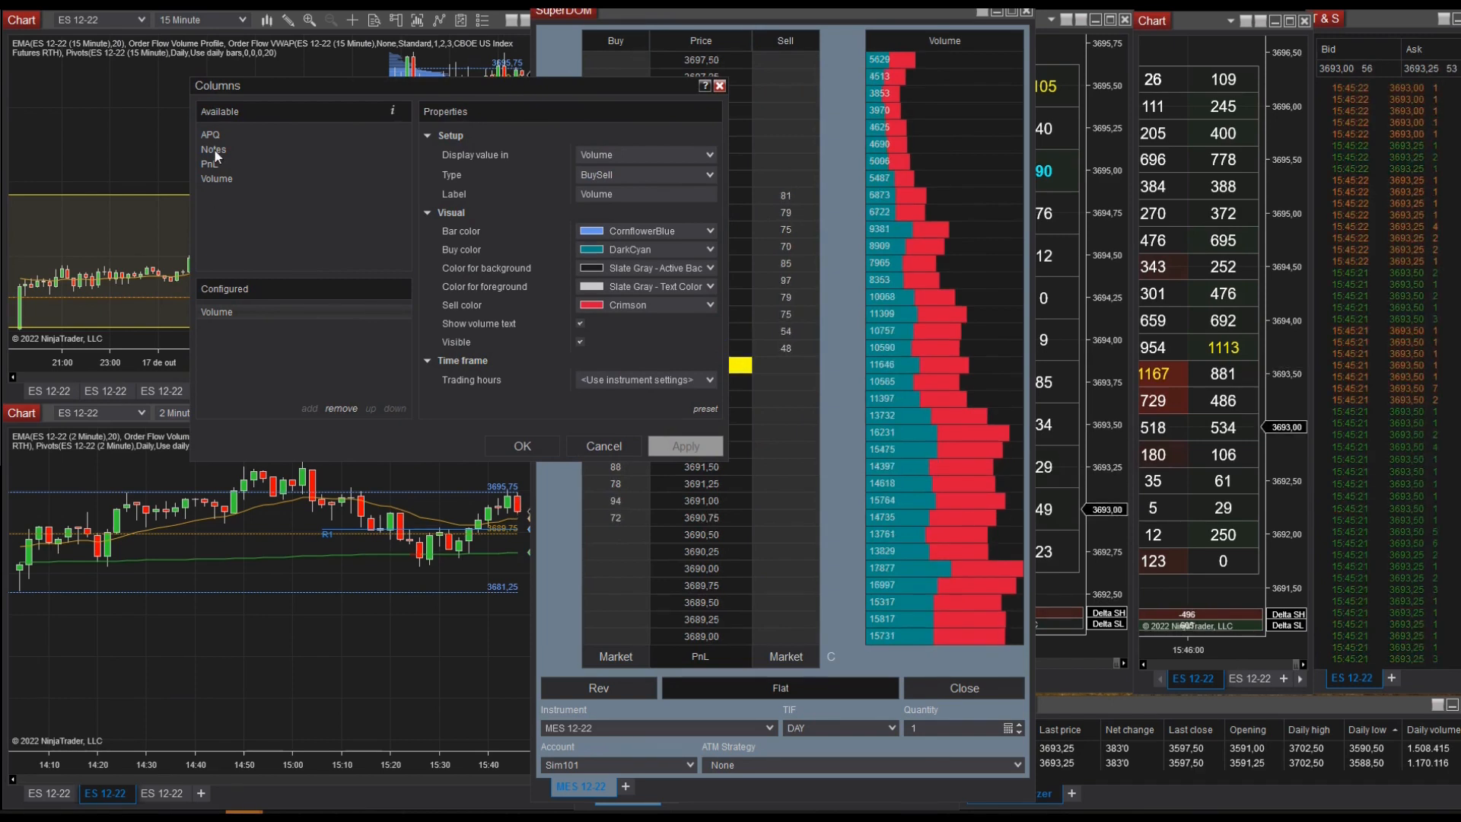
# Add a Notes column to the SuperDOM's configured columns
pyautogui.click(213, 149)
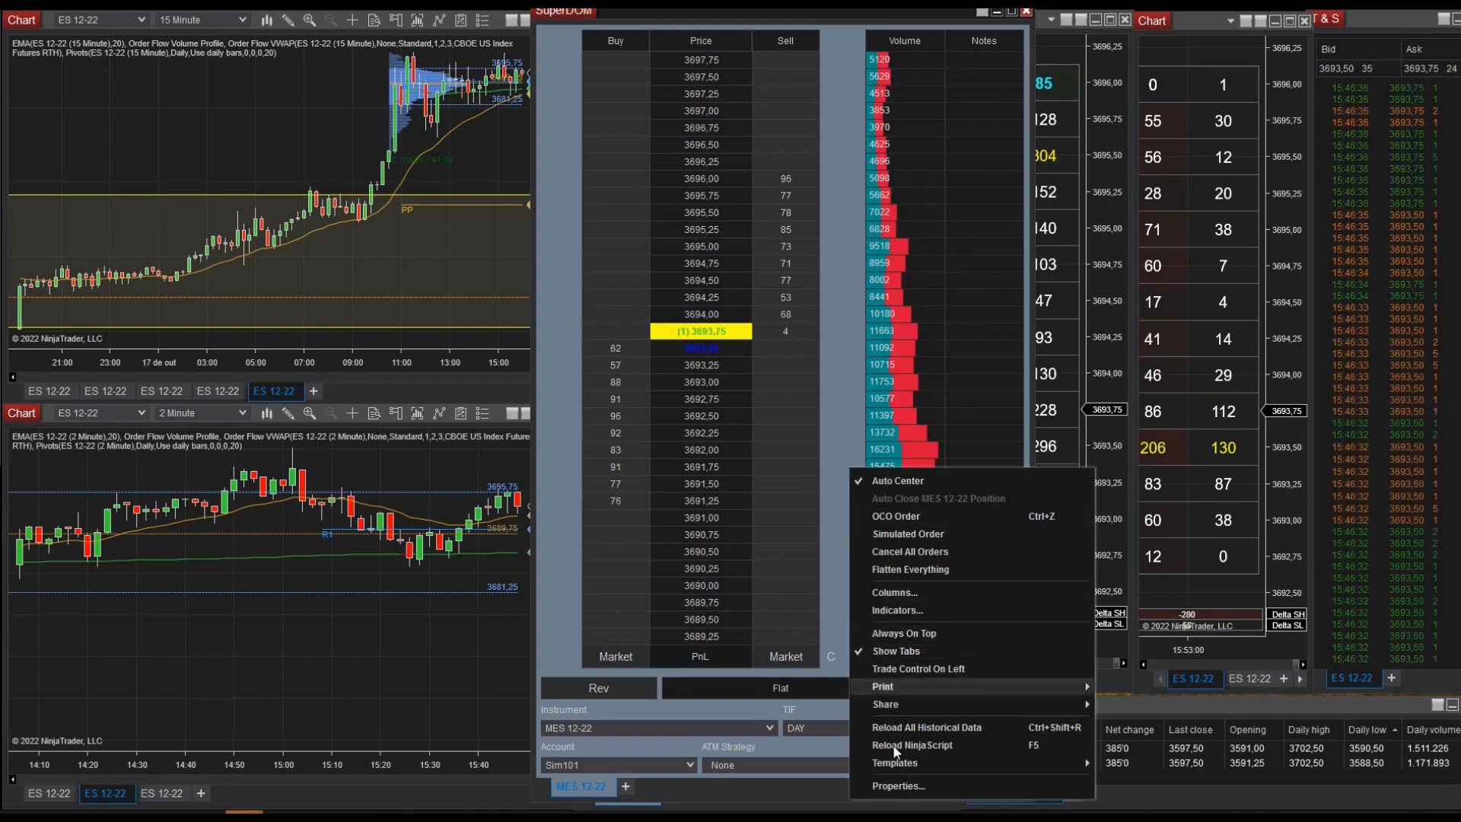
# Set SuperDOM properties to 10 market depth levels with cumulative and market depth shown
pyautogui.click(807, 417)
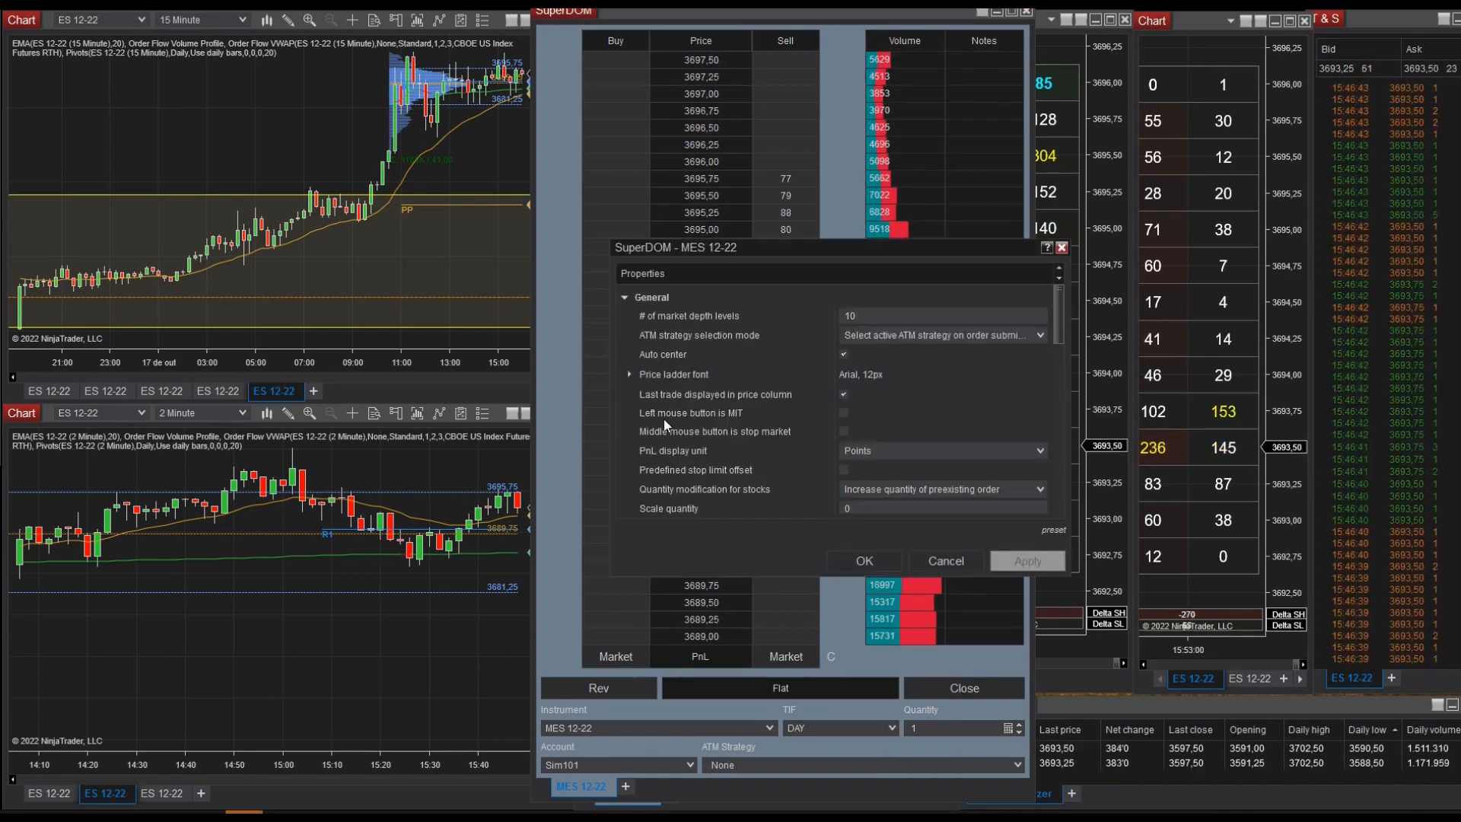
pyautogui.scroll(-3)
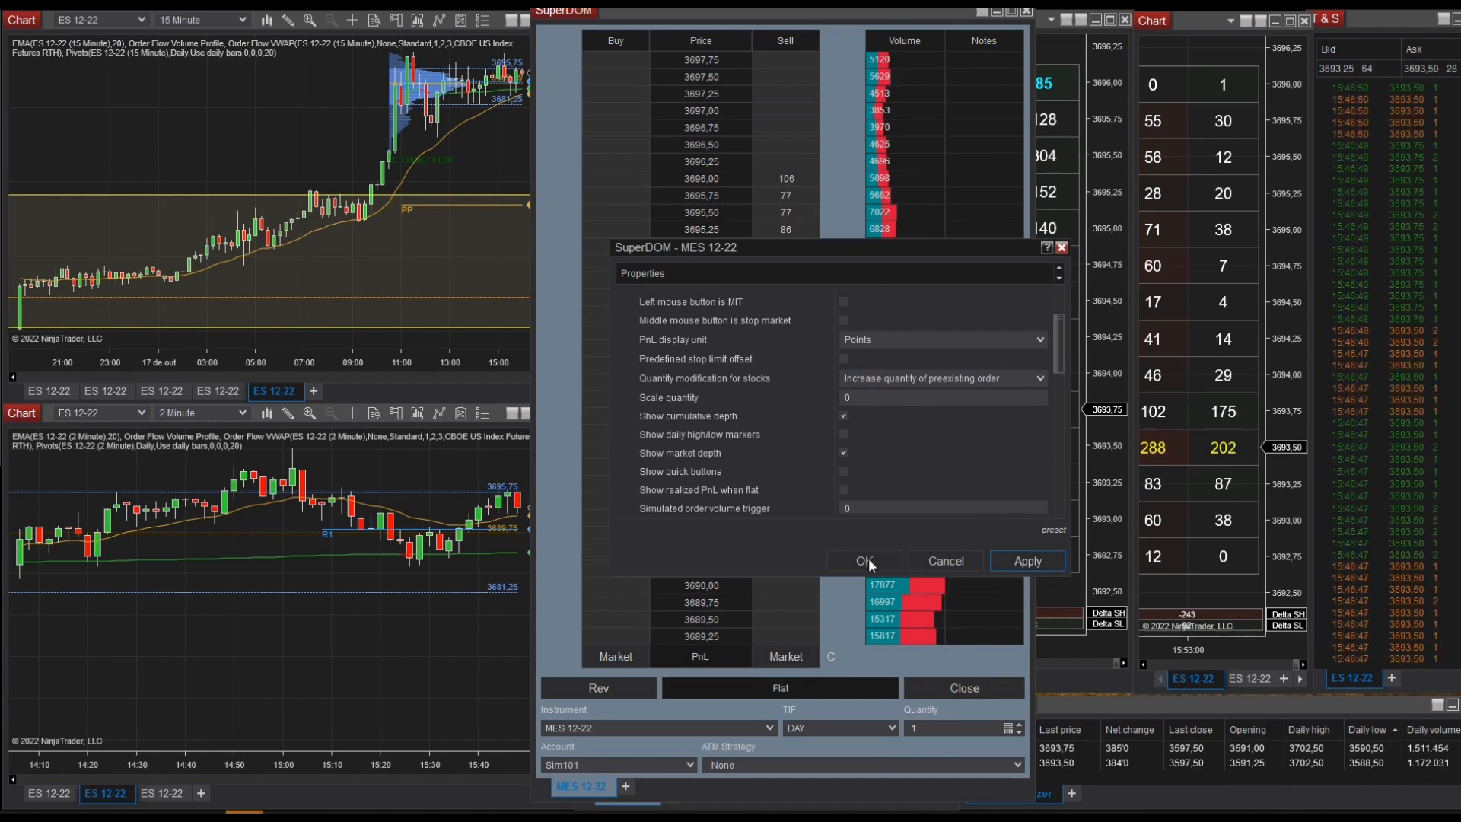
pyautogui.click(861, 560)
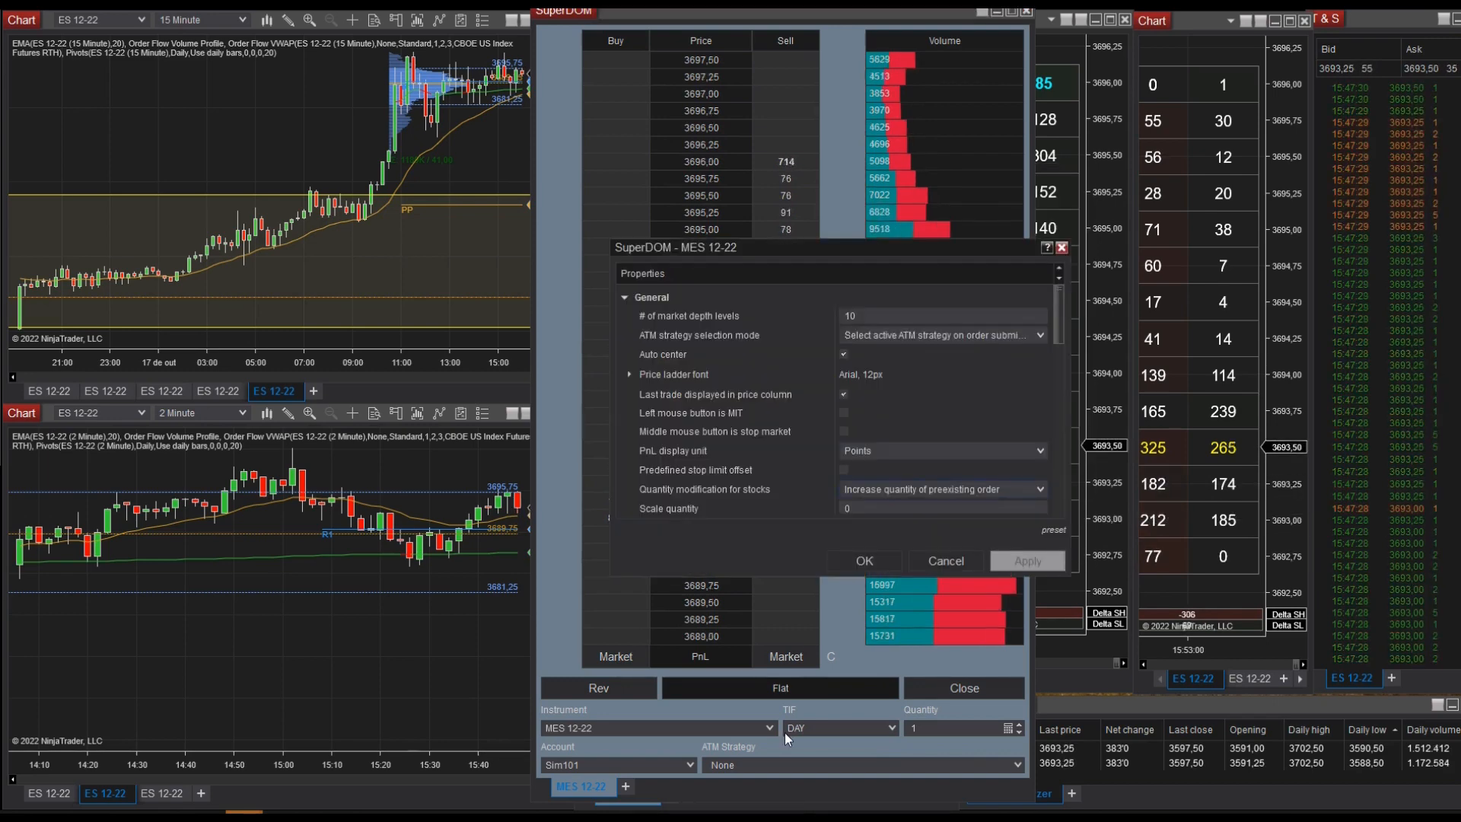
pyautogui.scroll(-3)
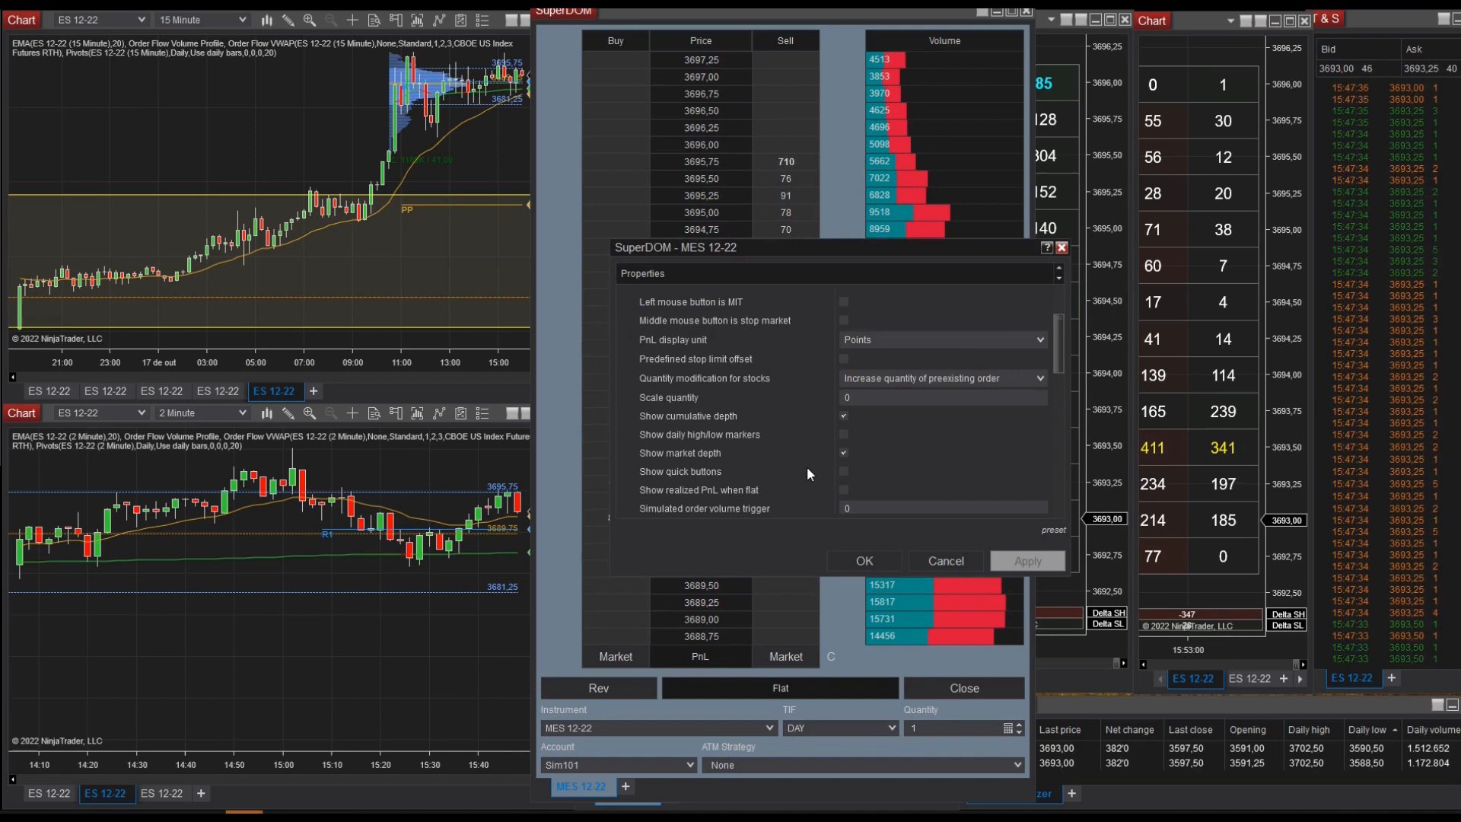
pyautogui.scroll(-3)
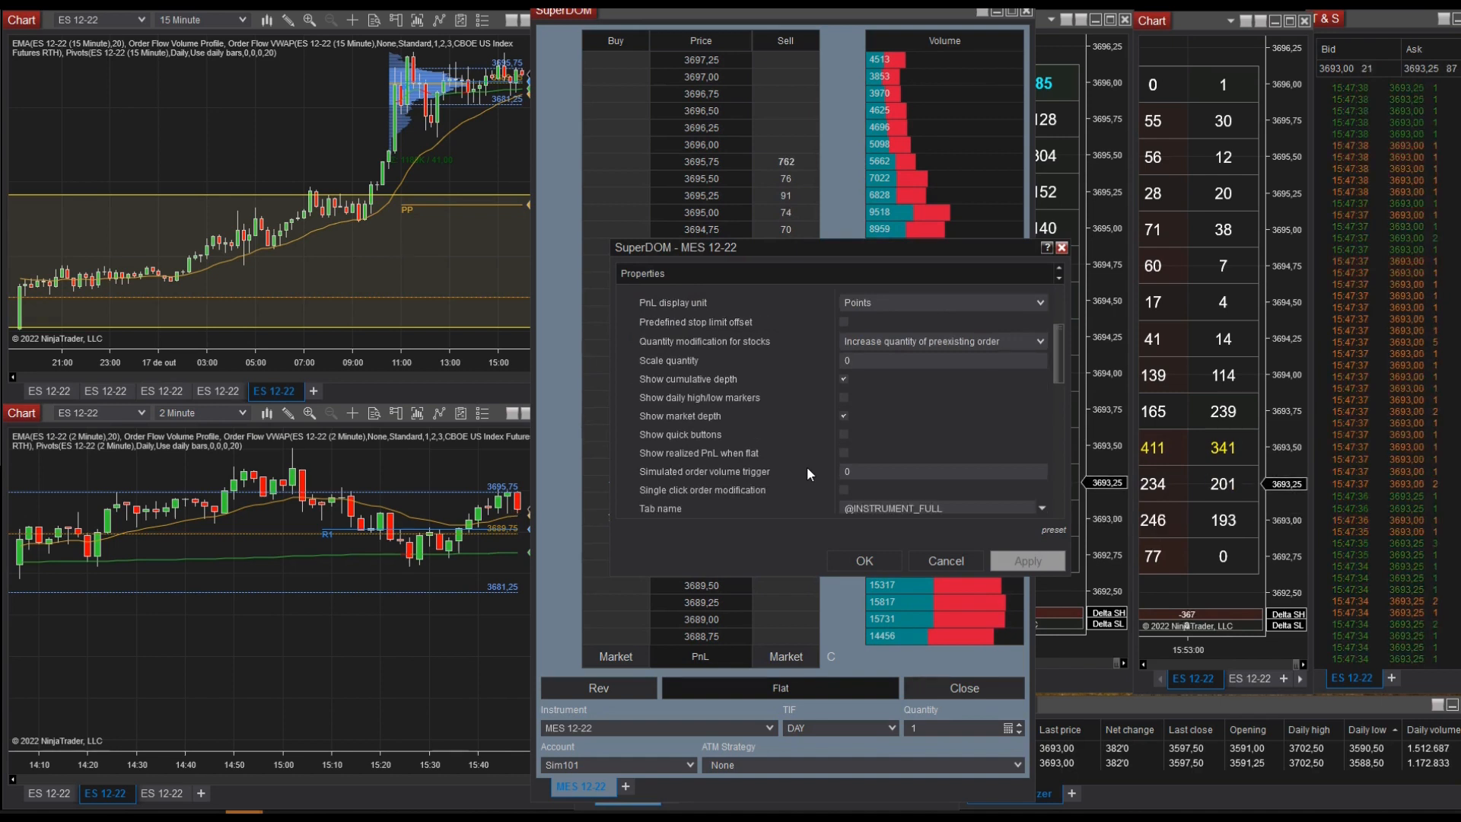
pyautogui.moveTo(843, 438)
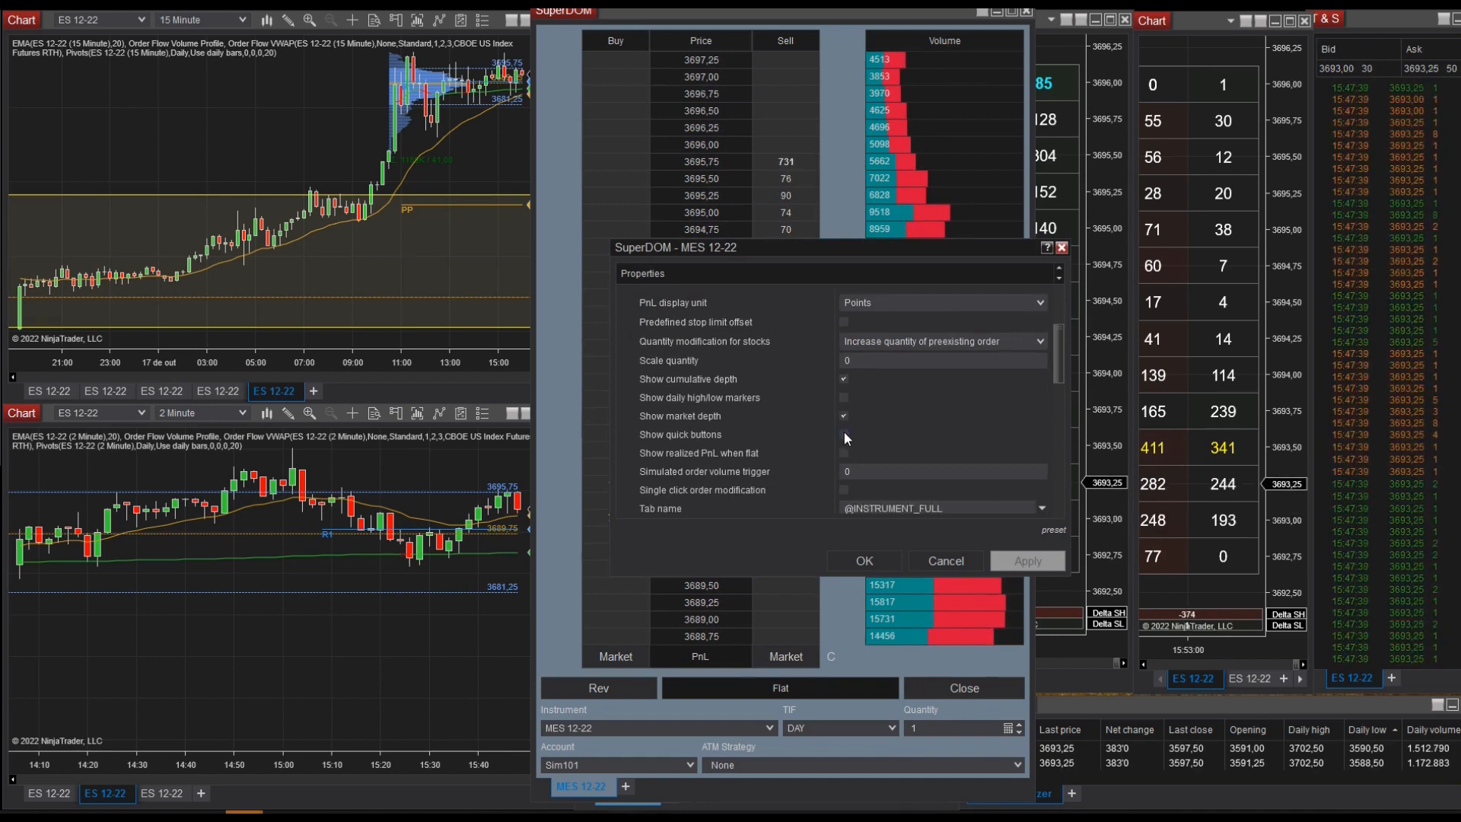